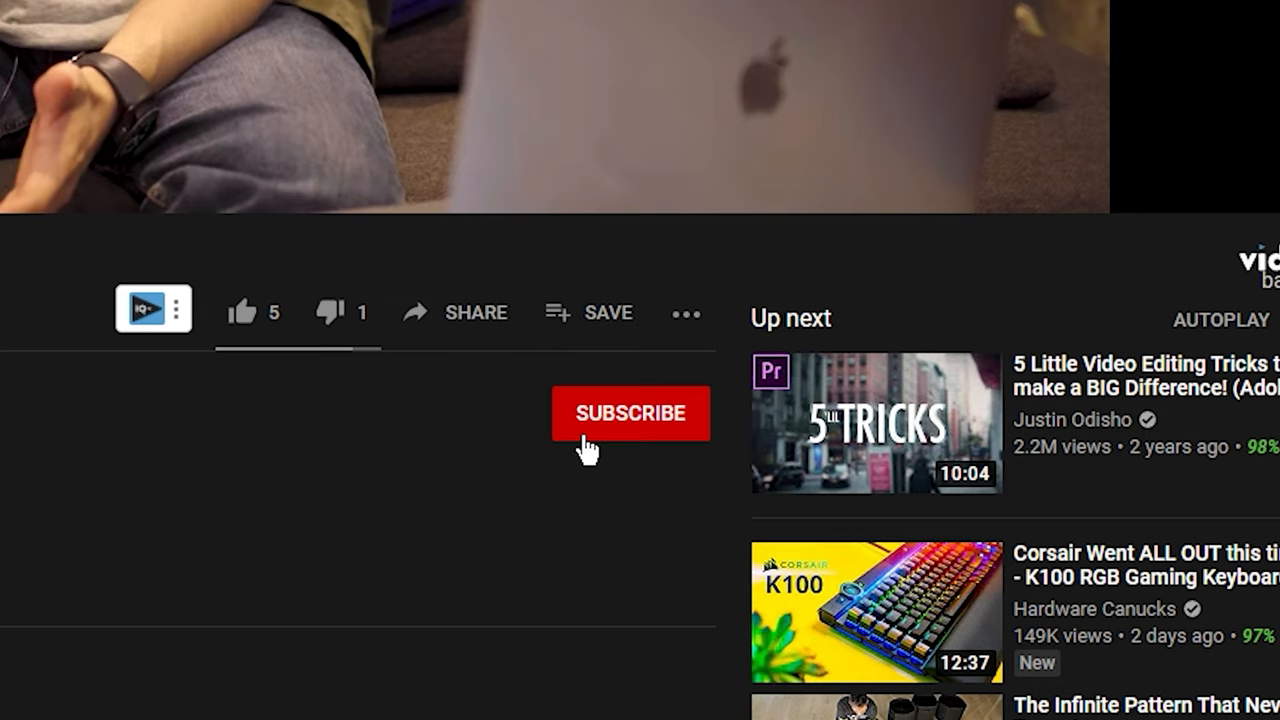
Step: Subscribe to the YouTube channel of the current video
left_click(630, 412)
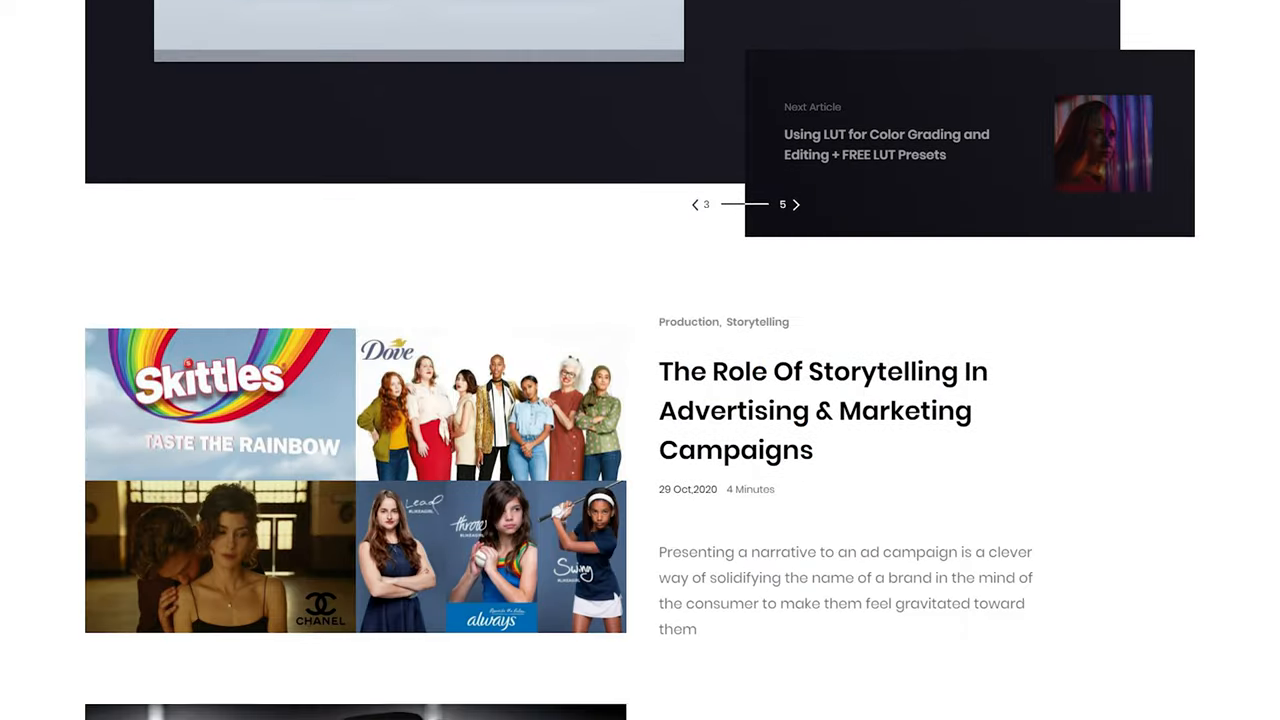
scroll("down", 3)
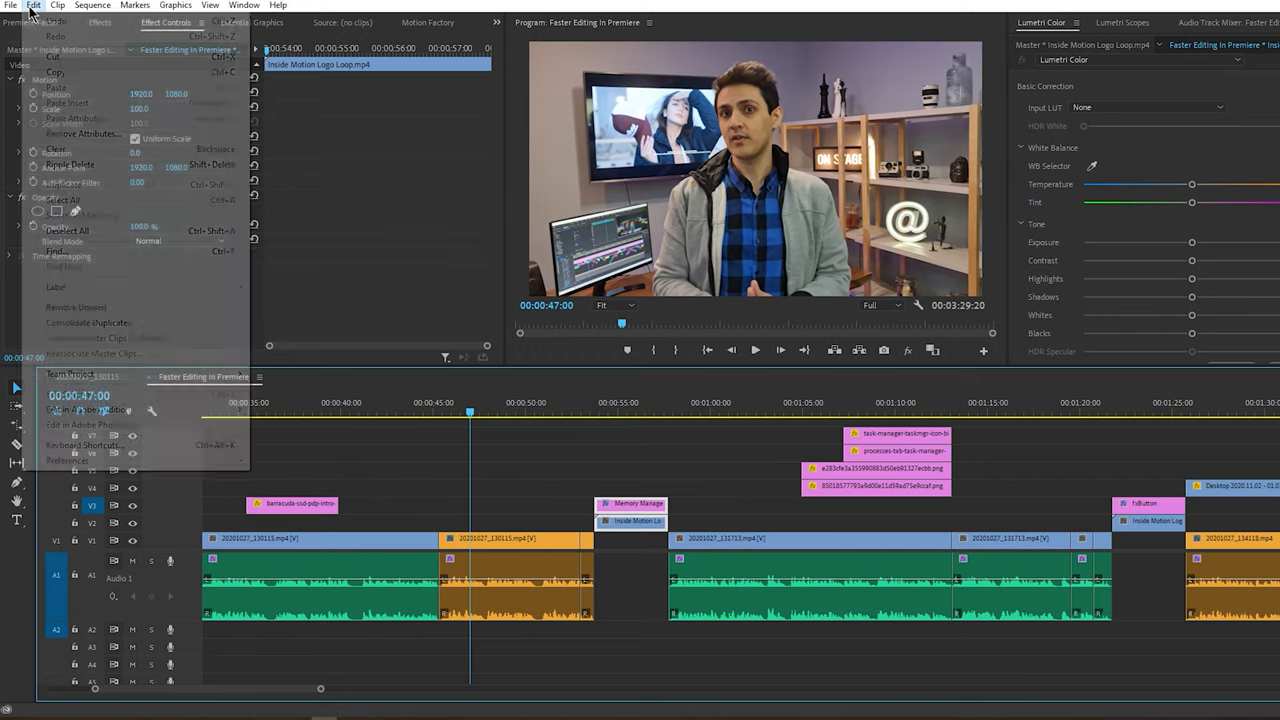
Step: Bring up Premiere Pro's Preferences on the Media Cache category
left_click(336, 652)
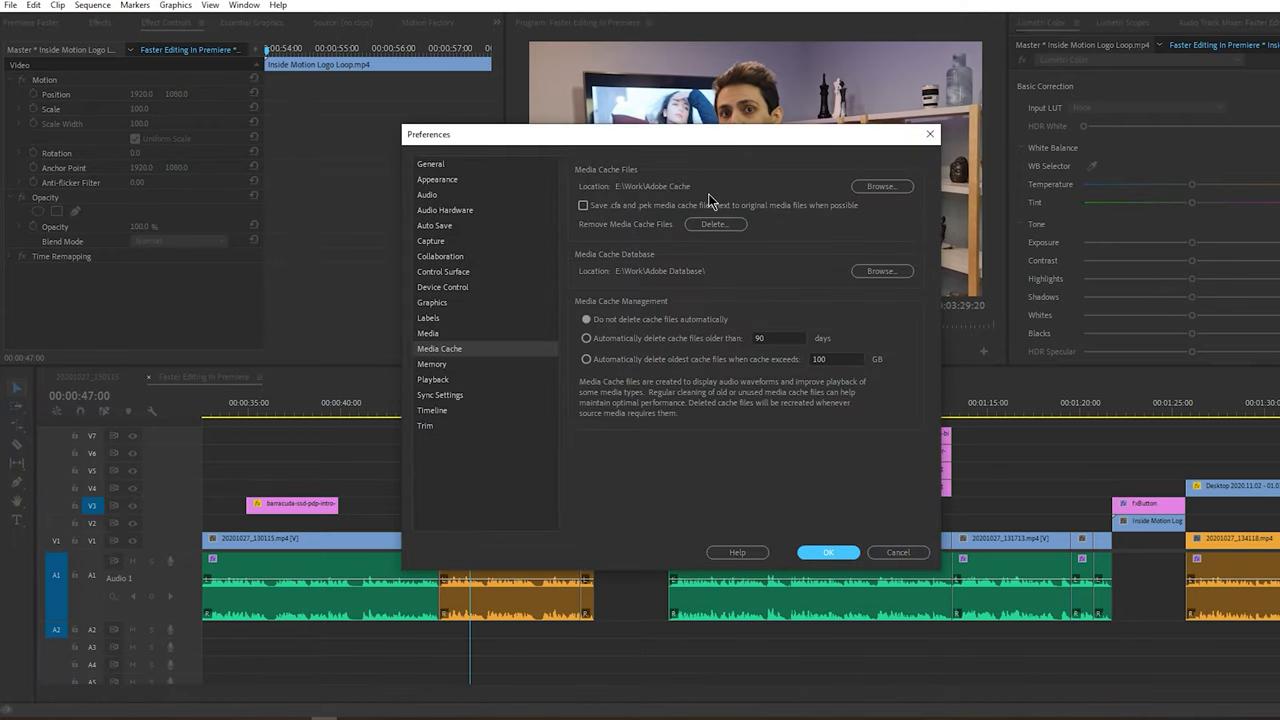
mouse_move(792, 468)
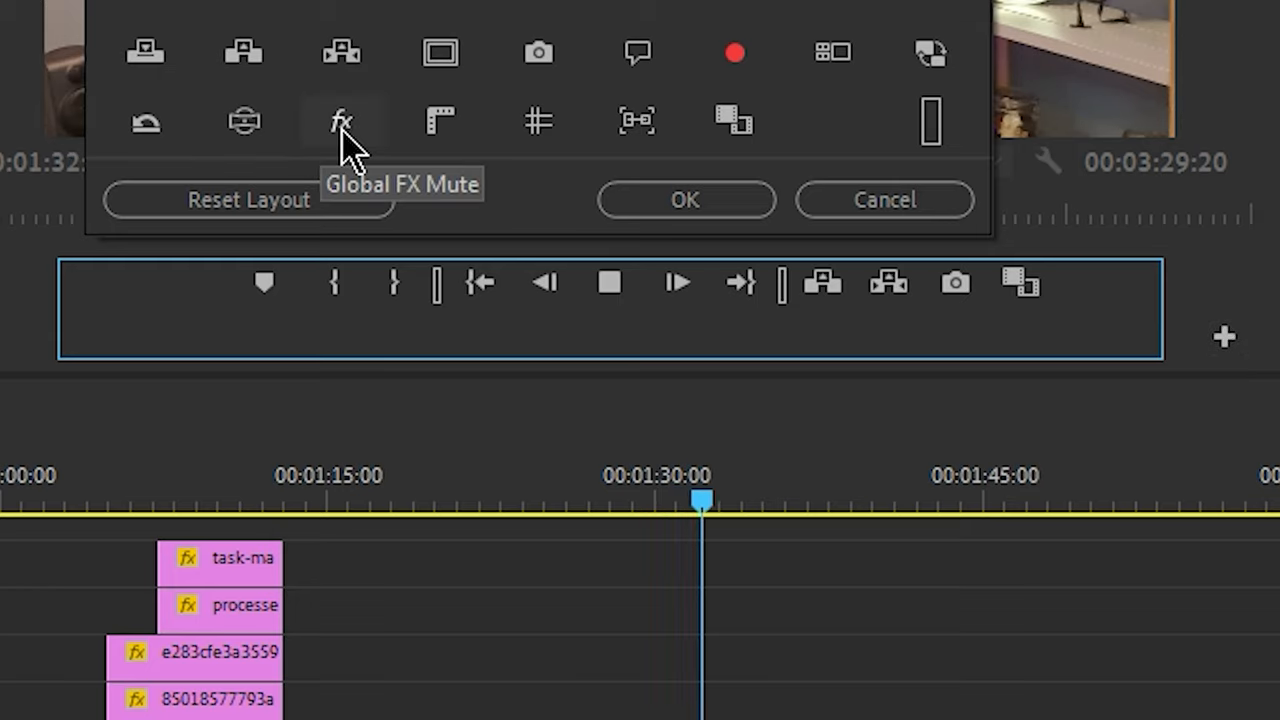
mouse_move(1060, 290)
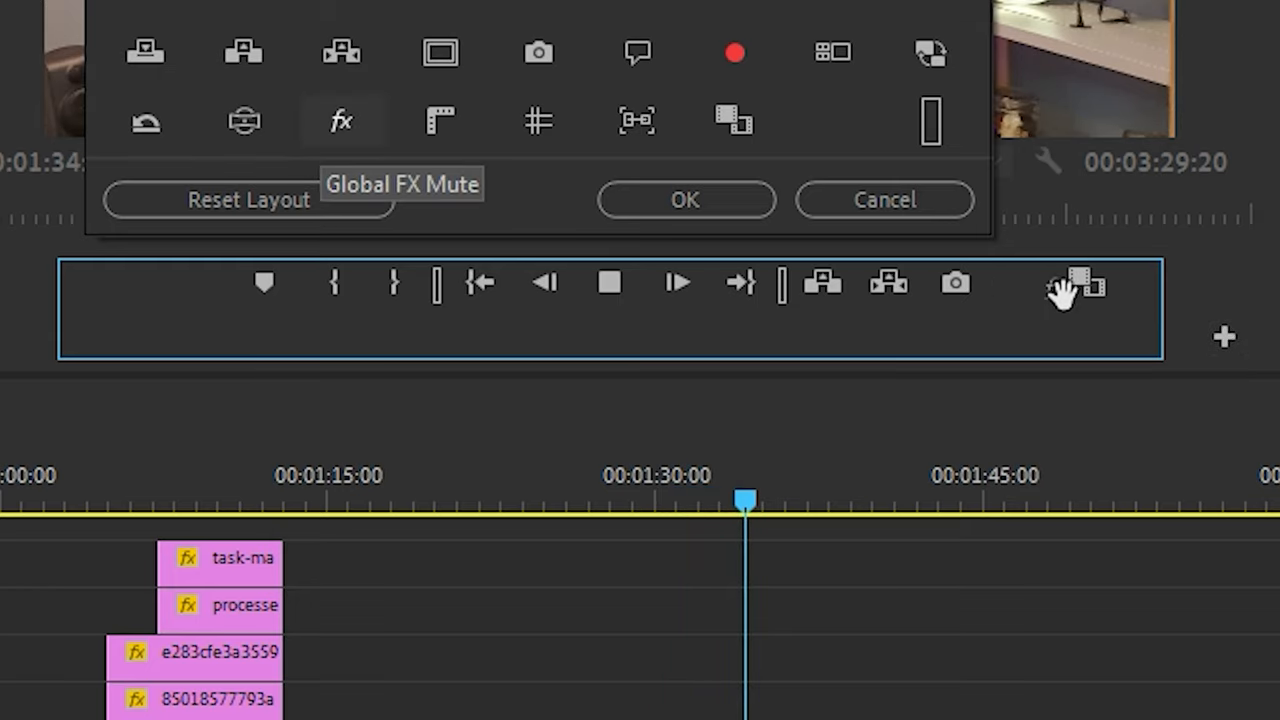
Step: Drag the Global FX Mute button into the Program Monitor's button bar
left_click(684, 200)
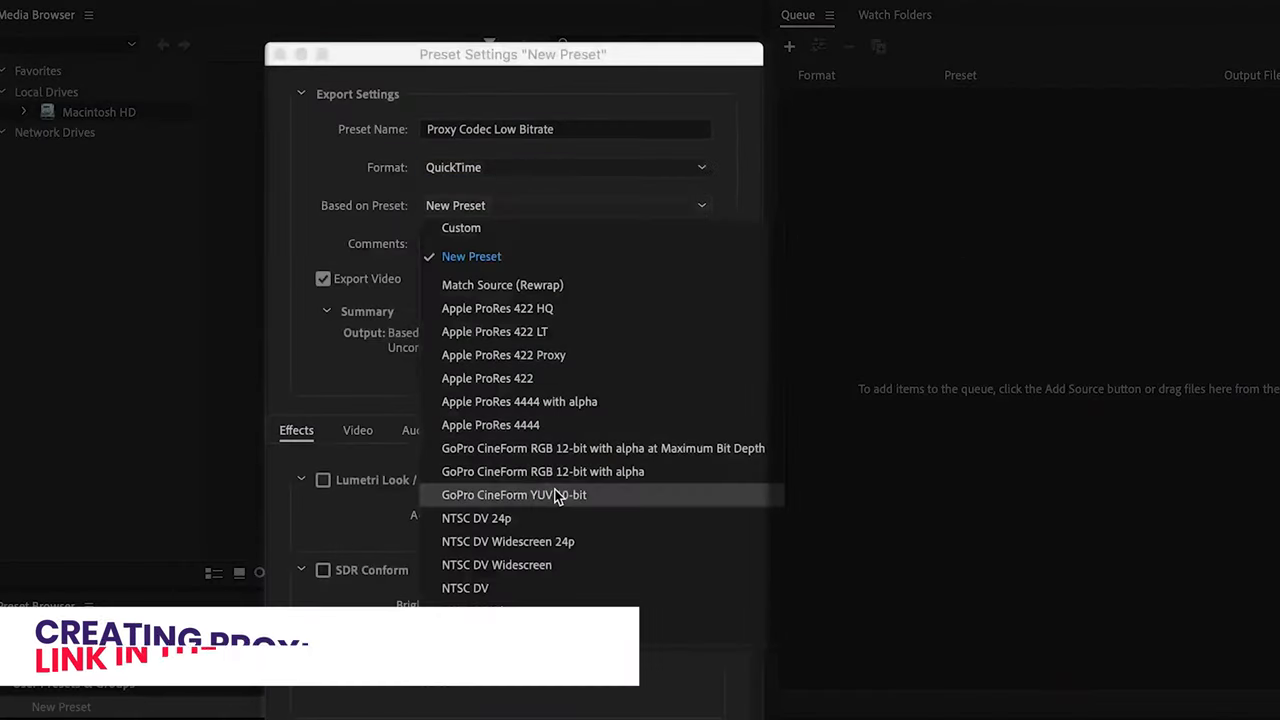
Step: Base the preset on GoPro CineForm YUV 10-bit and unlock its video field-order setting for Progressive
left_click(512, 496)
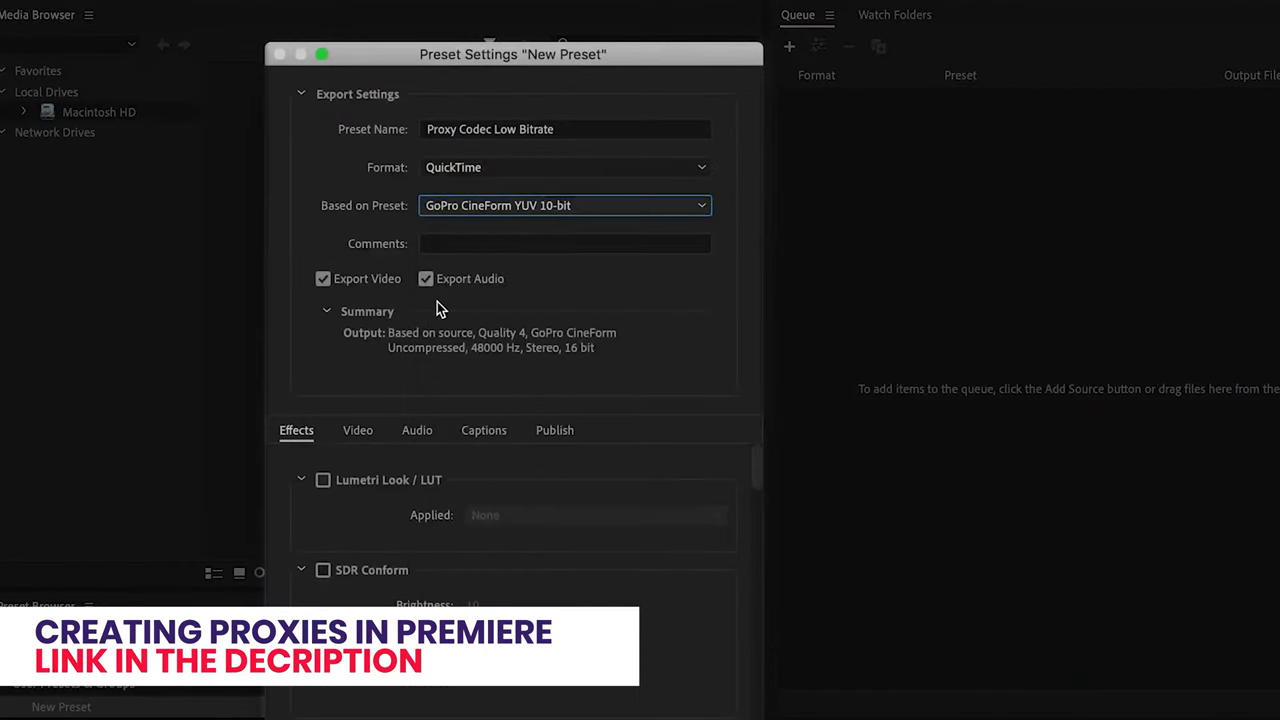
left_click(356, 430)
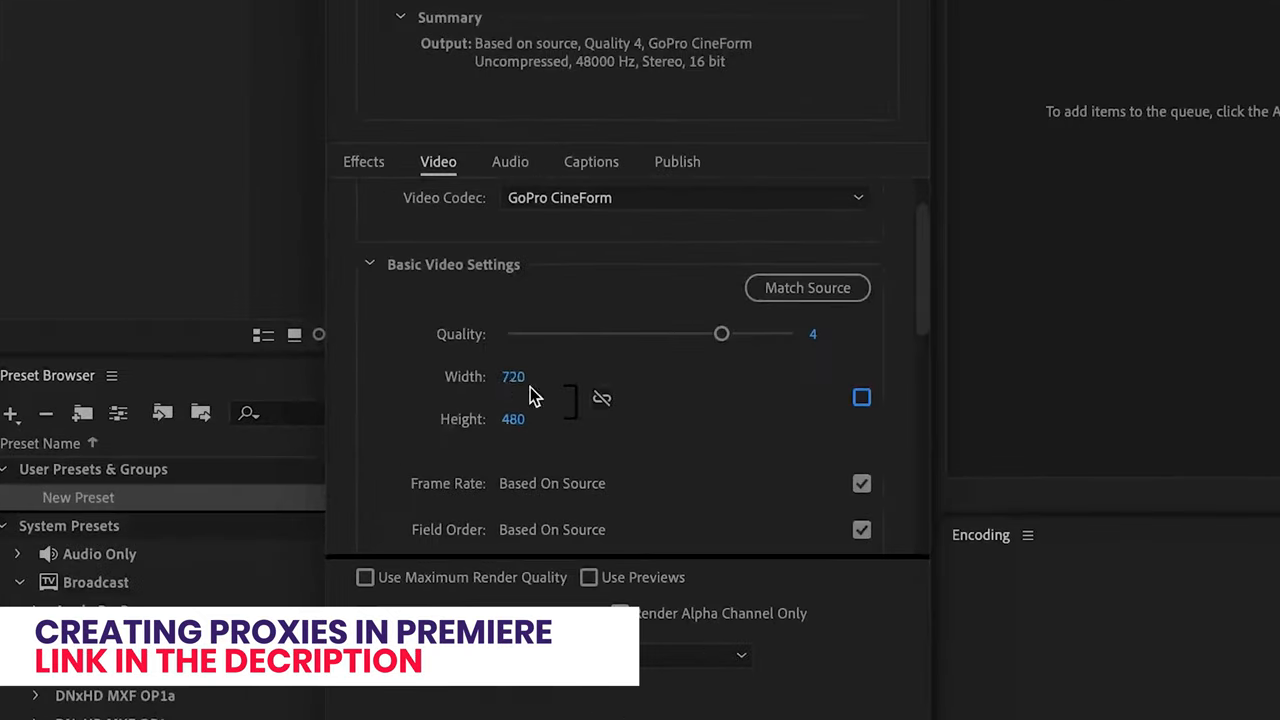
left_click(808, 288)
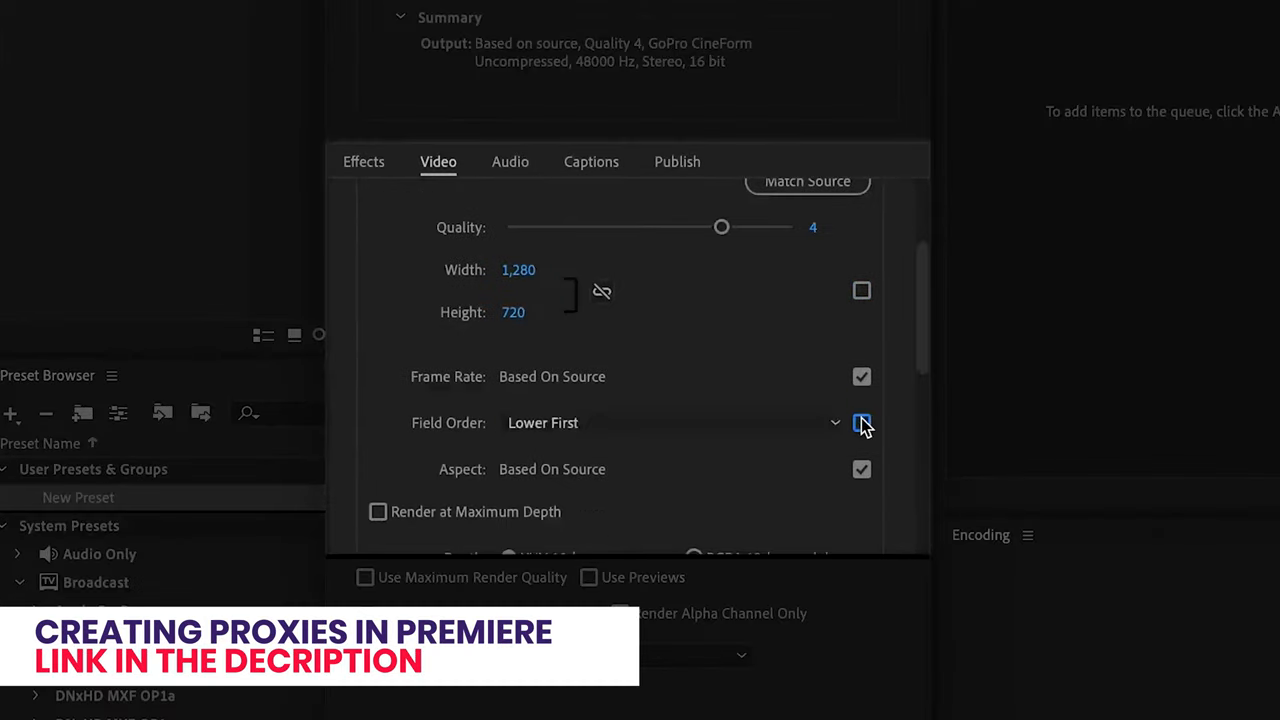
scroll("down", 3)
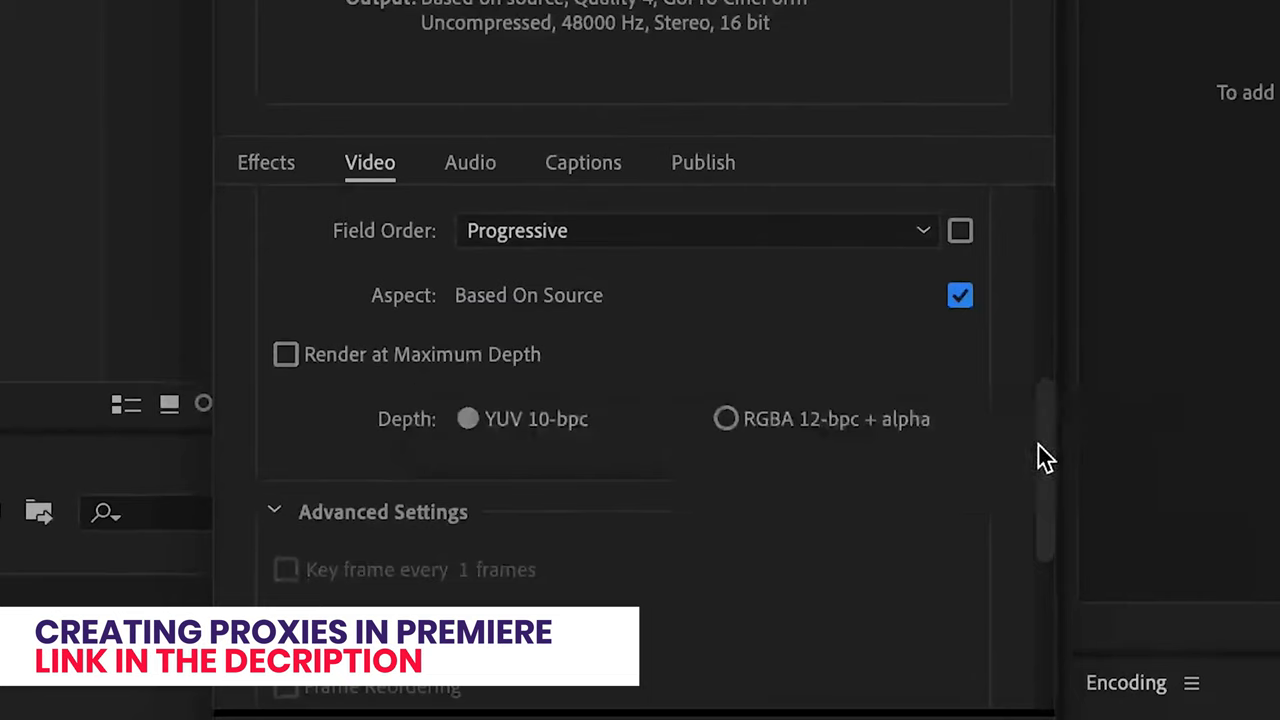
scroll("up", 3)
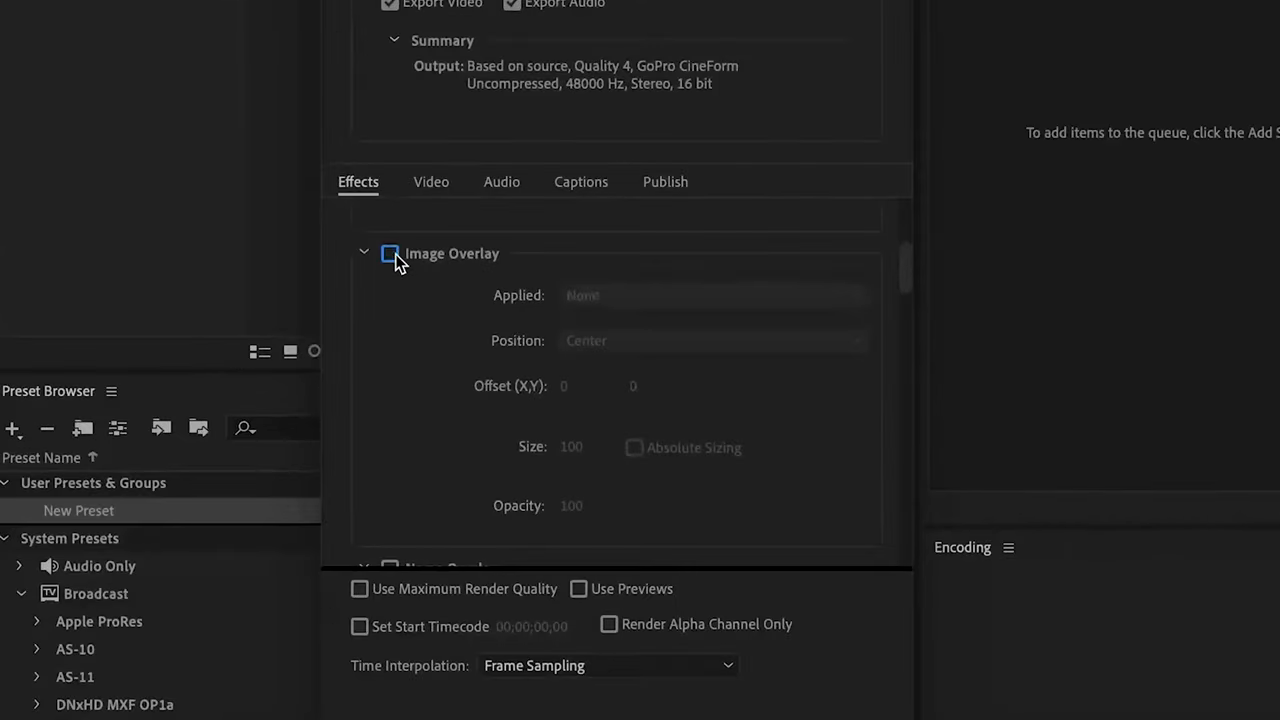
left_click(390, 252)
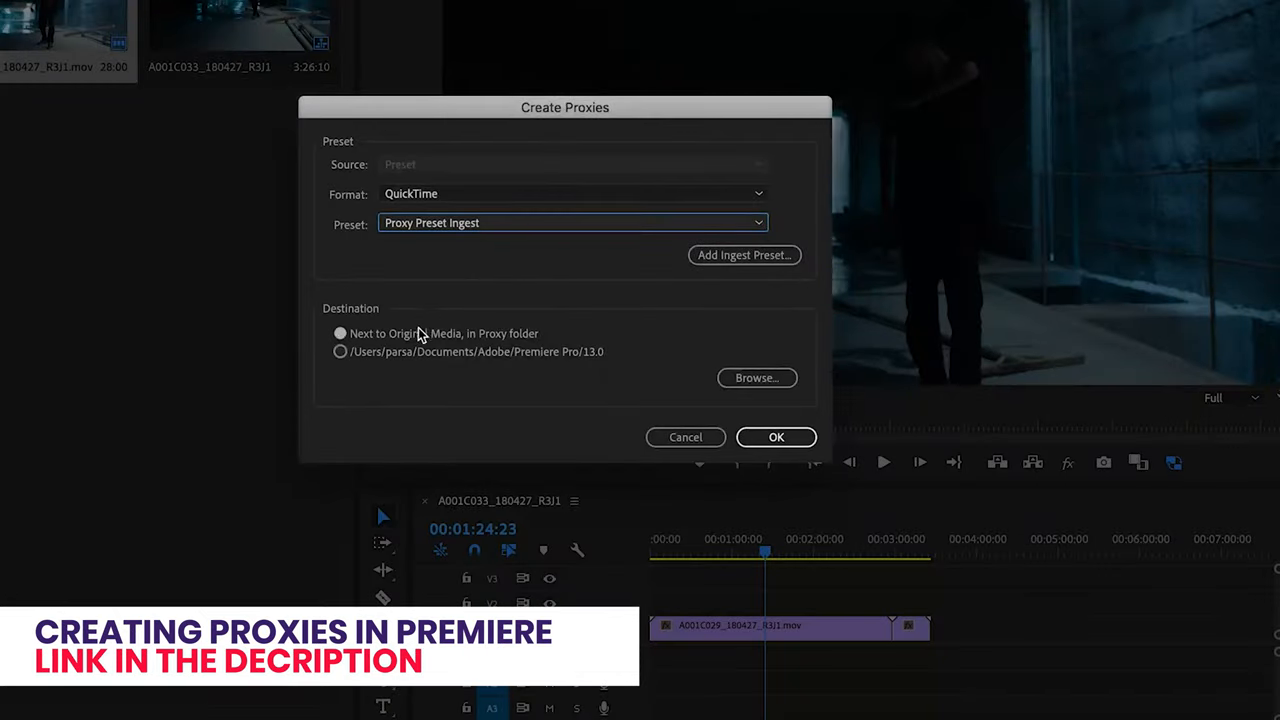
Step: Store proxies Next to Original Media and start a new ingest preset
left_click(340, 332)
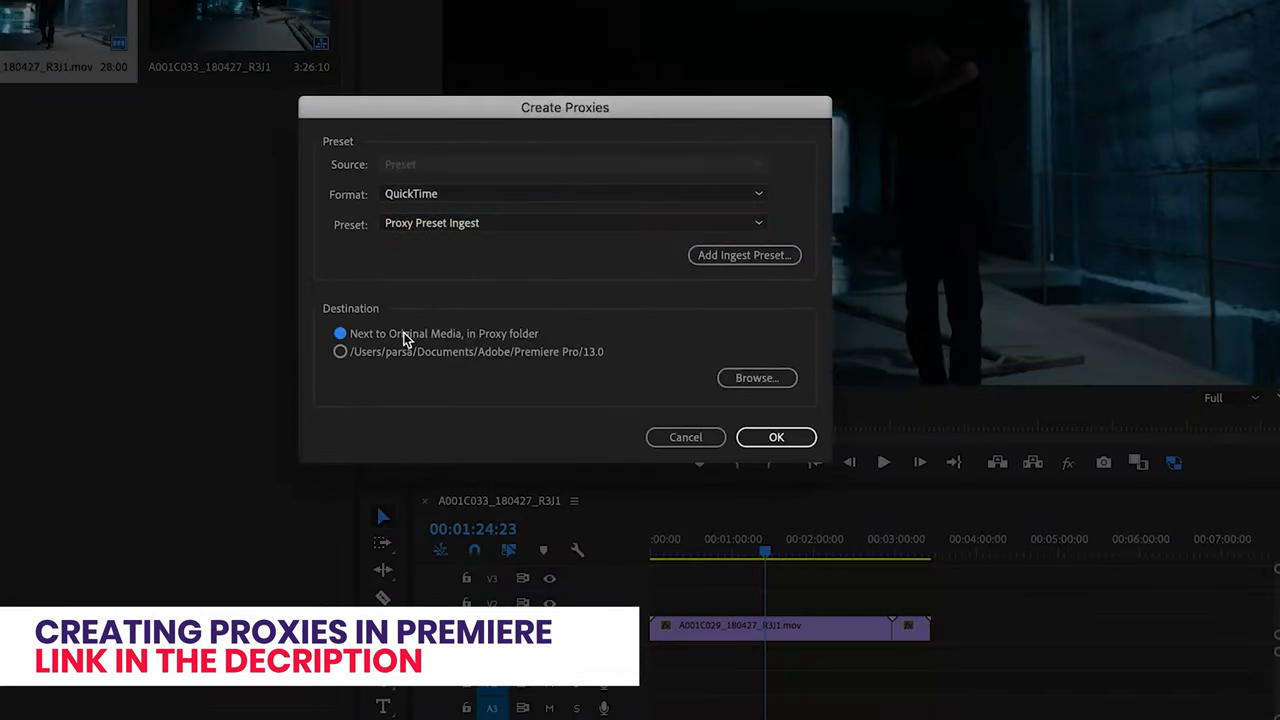
mouse_move(528, 336)
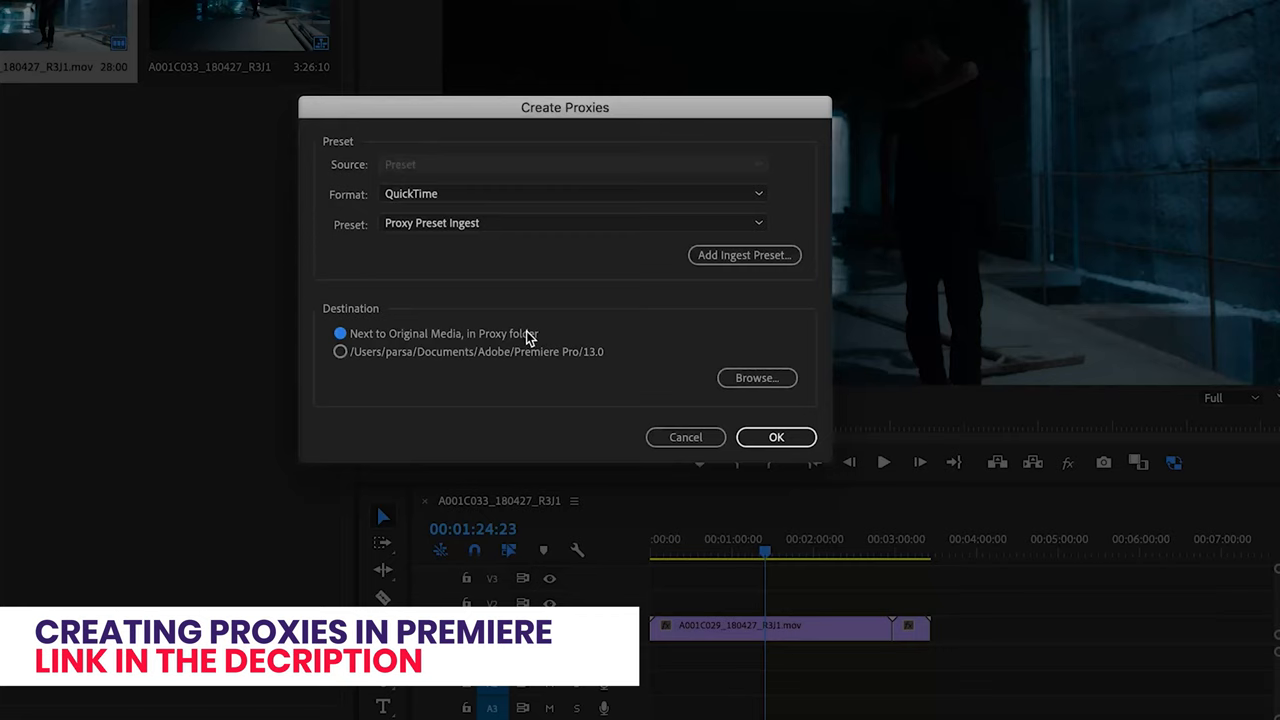
left_click(340, 352)
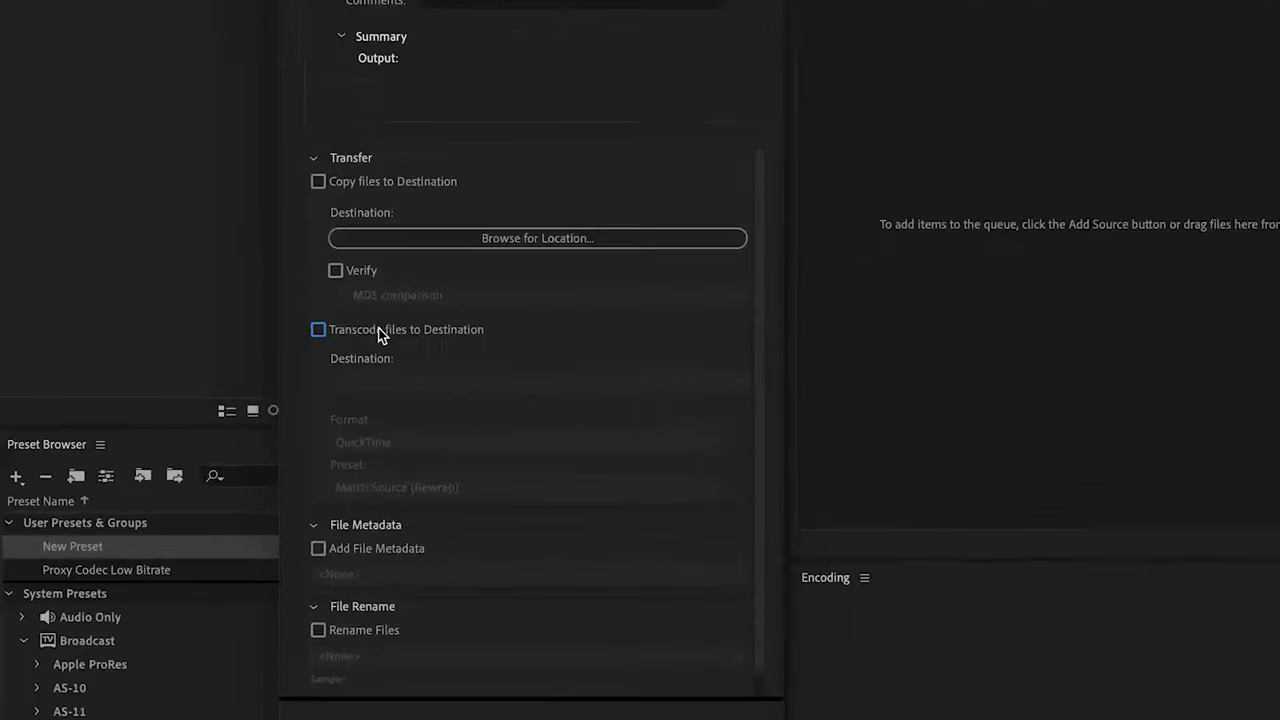
Step: Transcode ingested files to the Desktop with the Proxy Codec Low Bitrate preset and save it
left_click(318, 328)
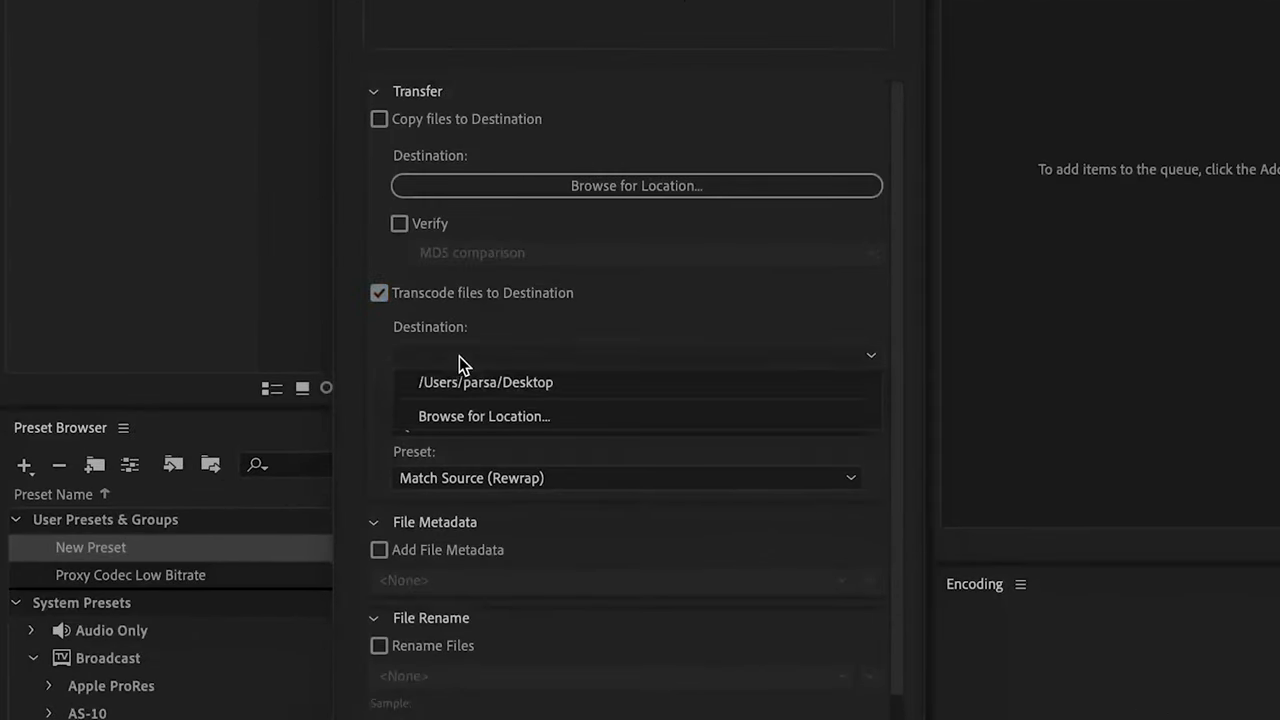
left_click(484, 382)
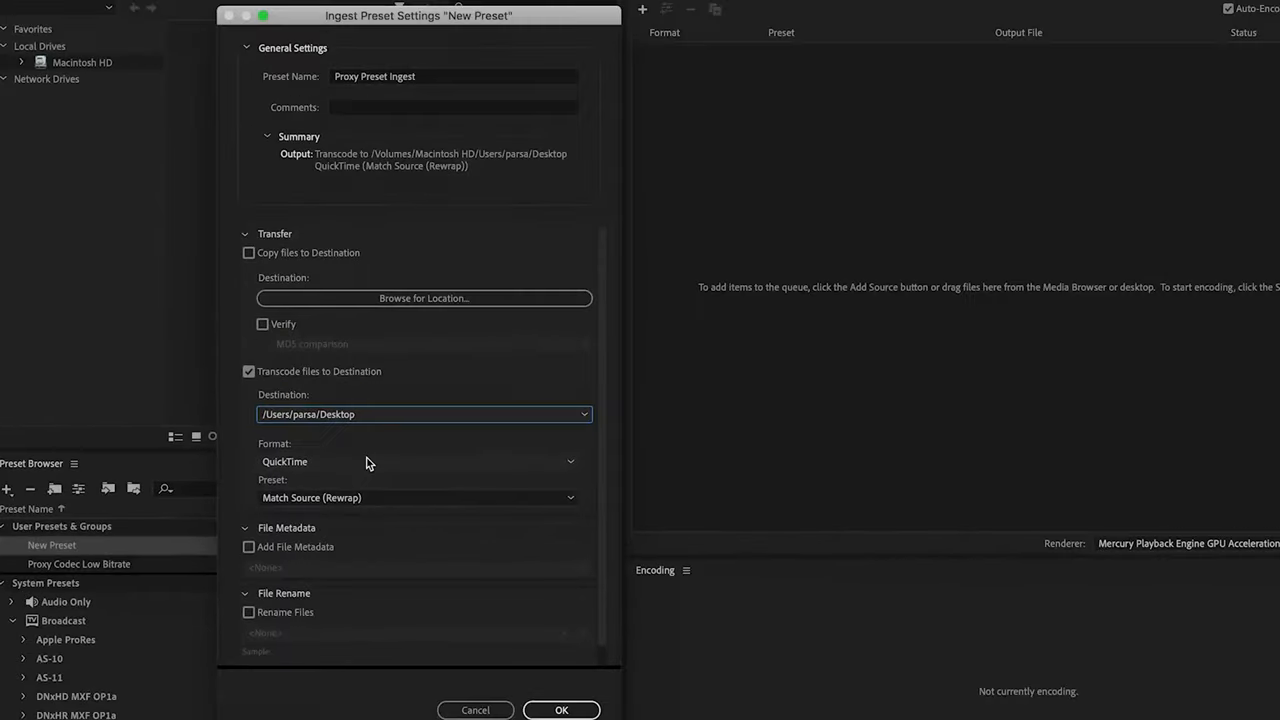
left_click(416, 496)
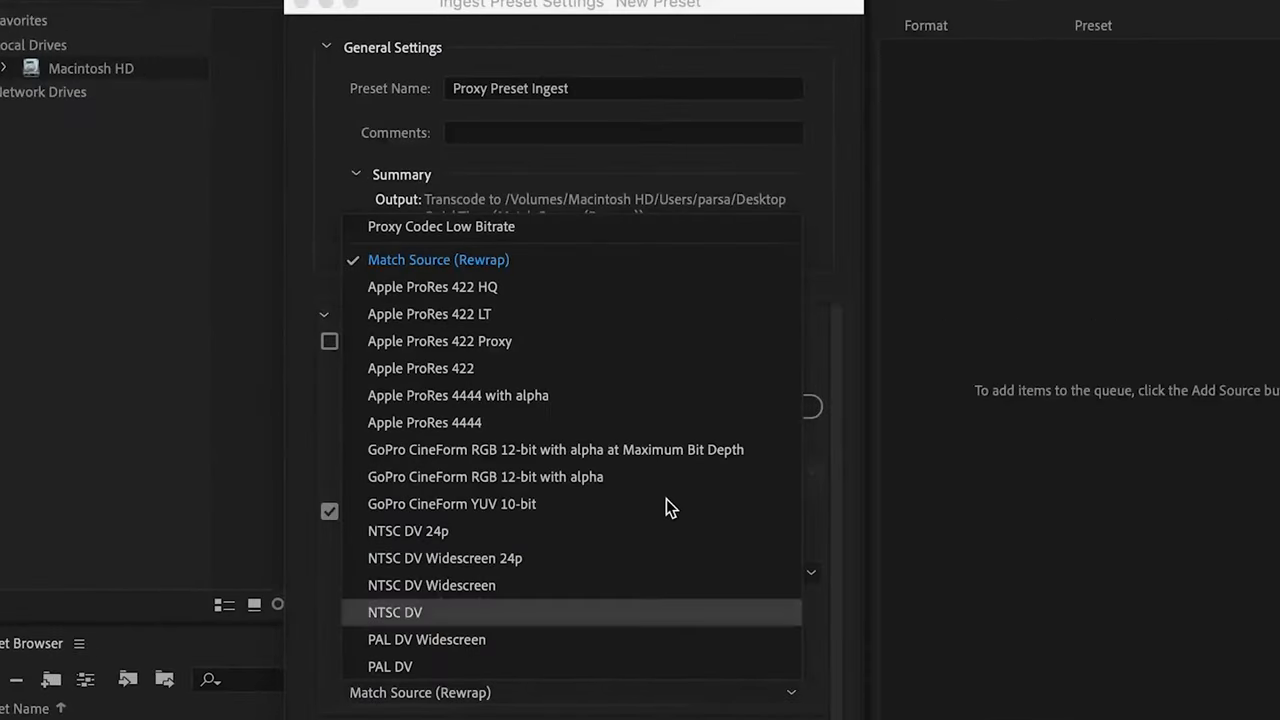
left_click(440, 226)
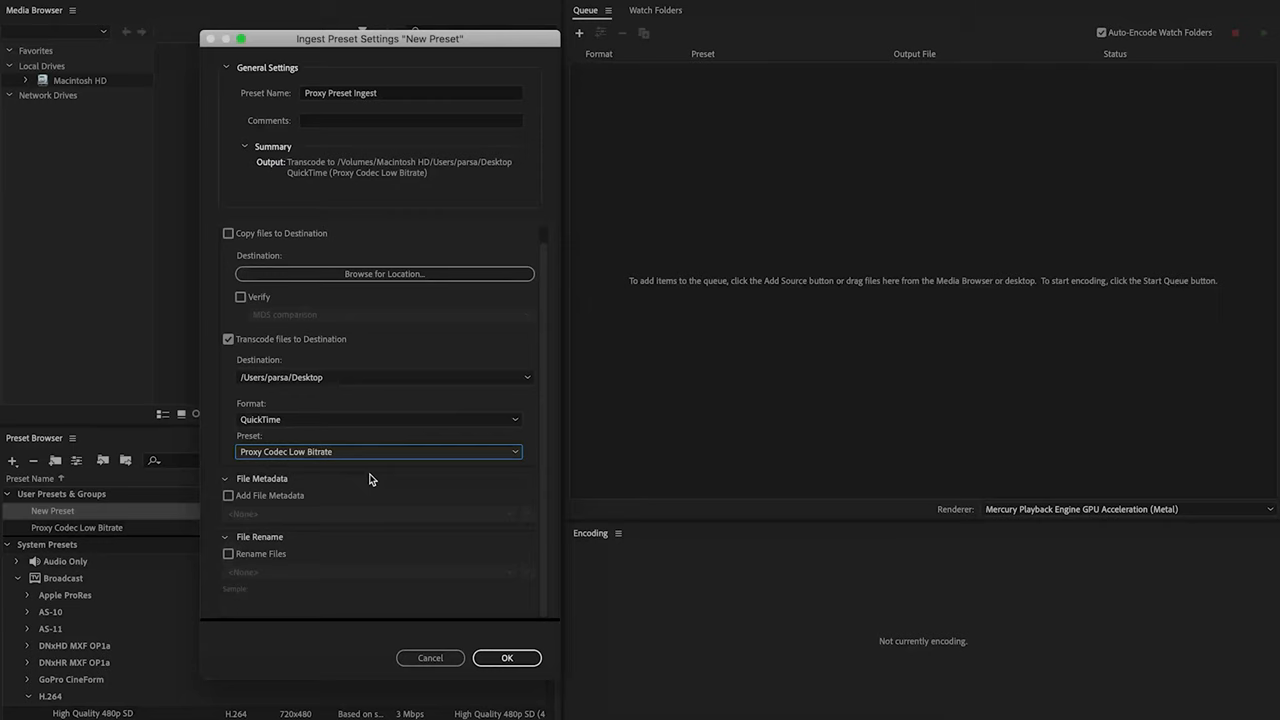
left_click(508, 658)
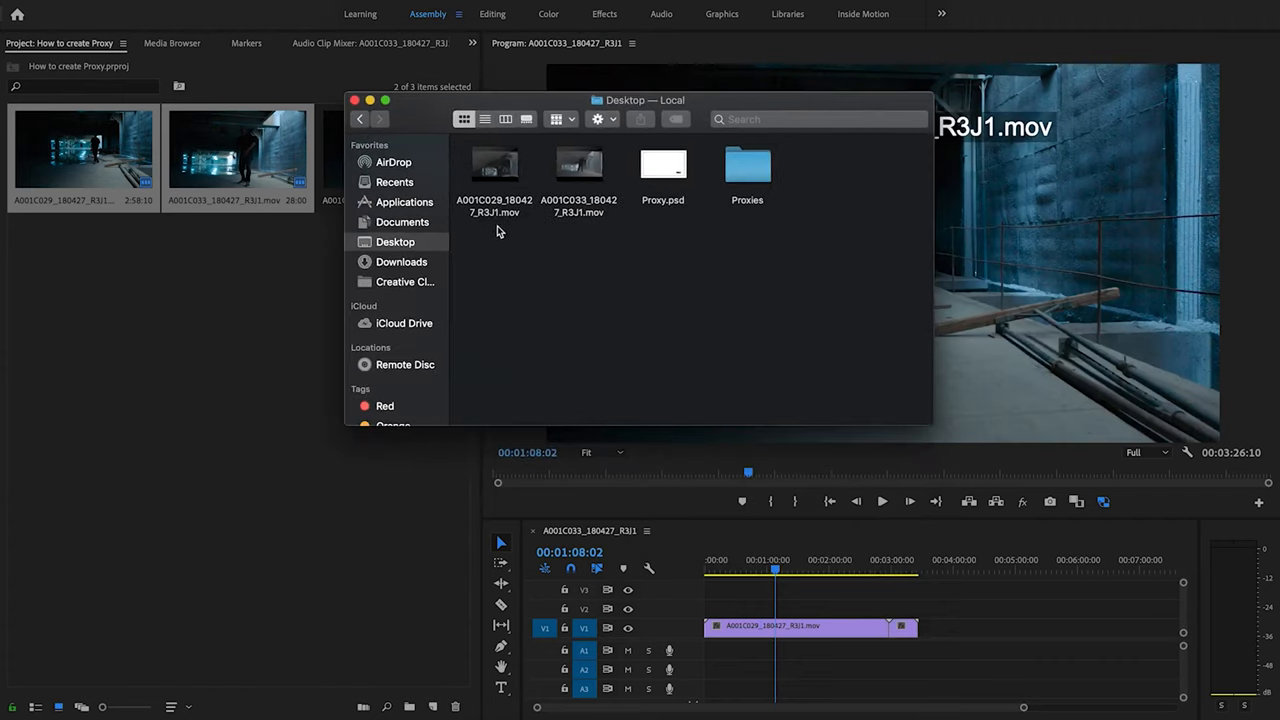
double_click(748, 164)
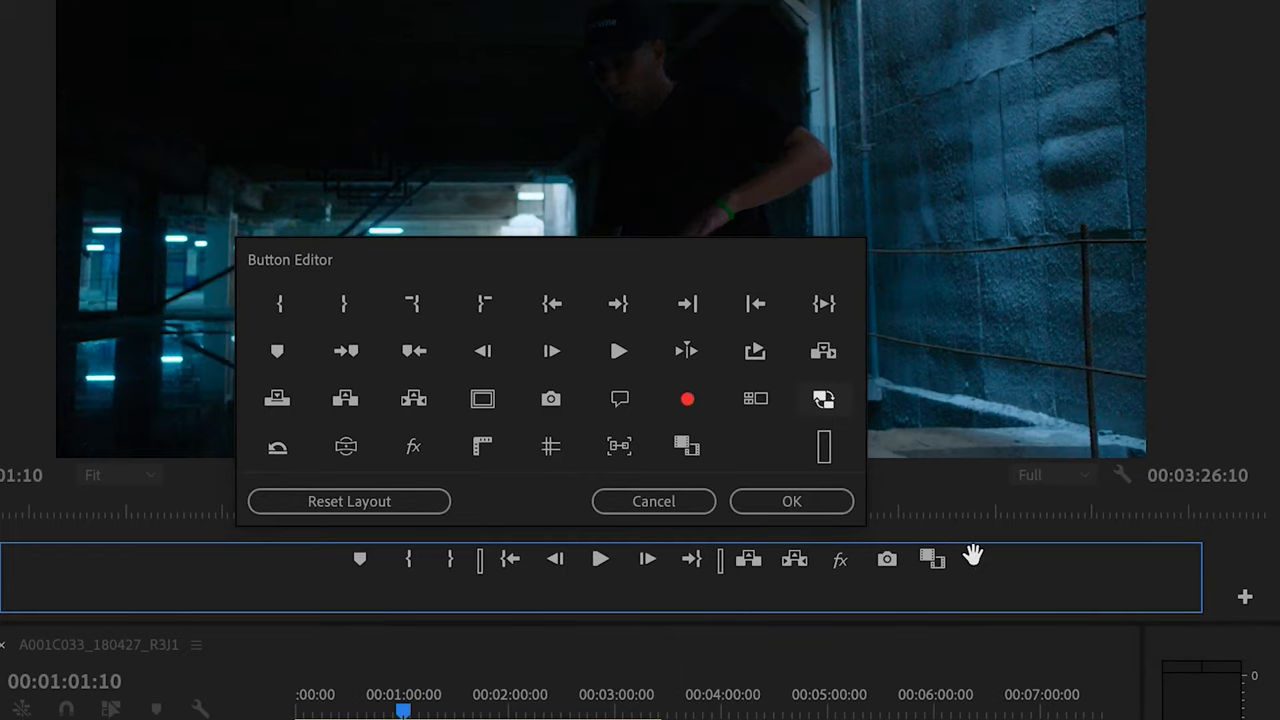
Step: Confirm the button layout with Toggle Proxies and switch playback to proxy files
left_click(792, 500)
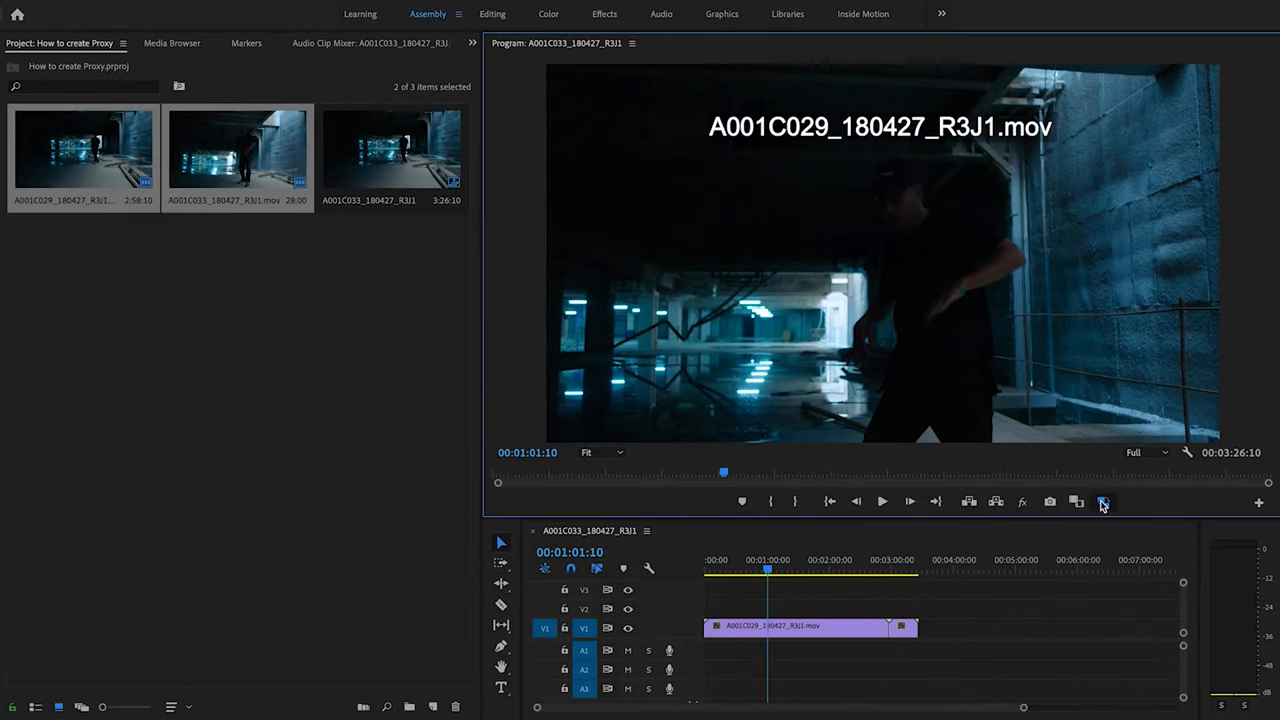
left_click(880, 500)
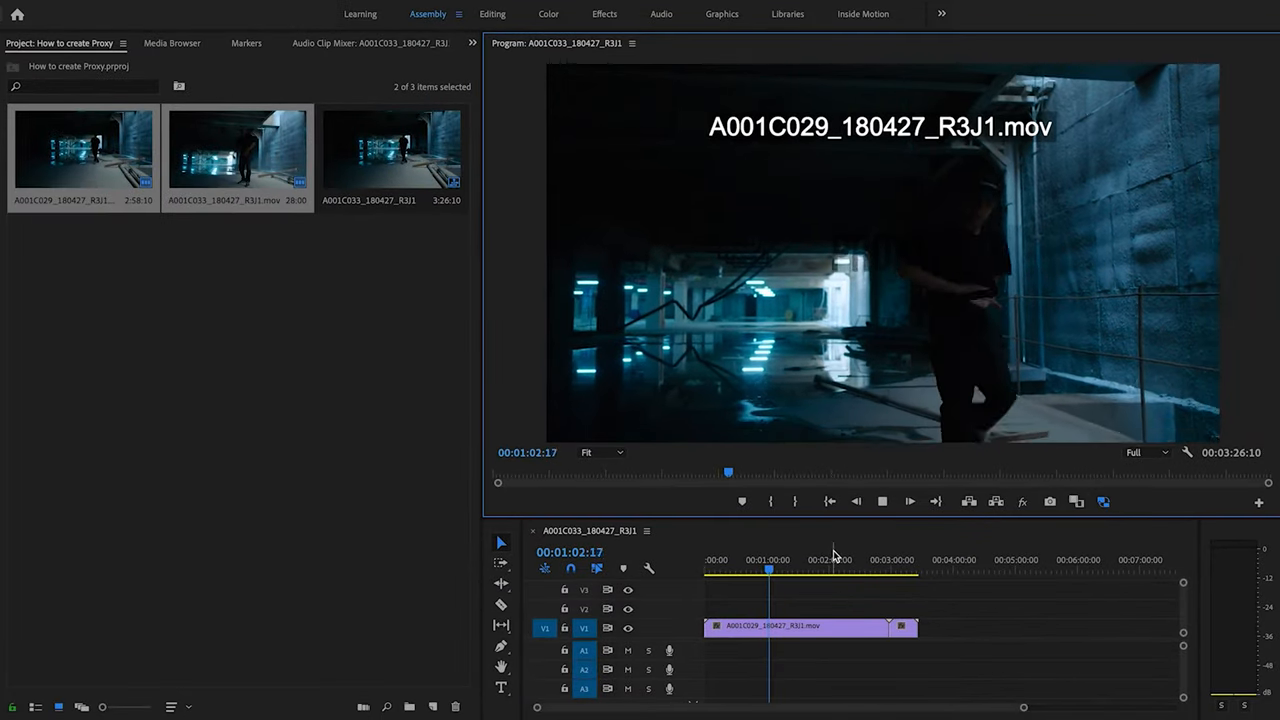